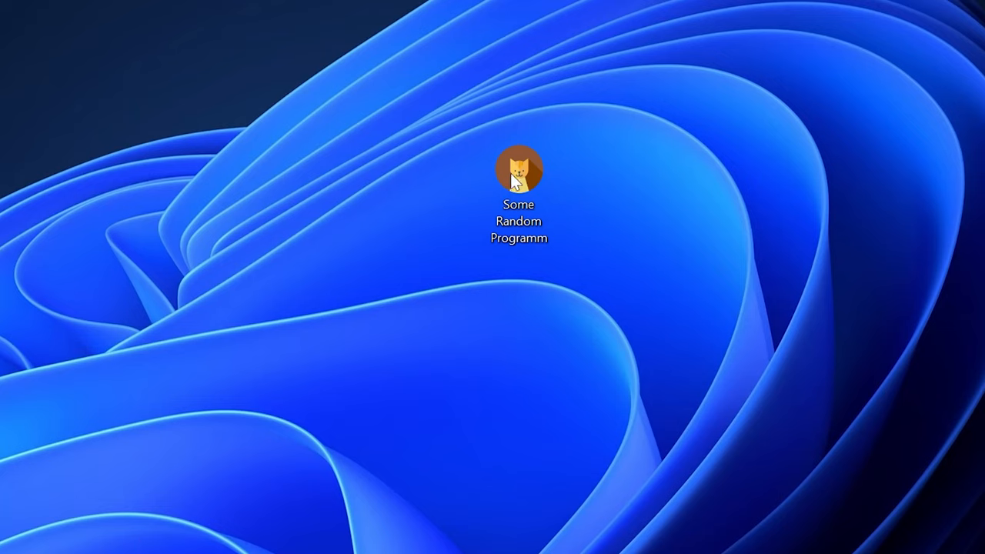
# - Launch Some Random Programm and dismiss the missing iuengine.dll System Error
pyautogui.doubleClick(518, 169)
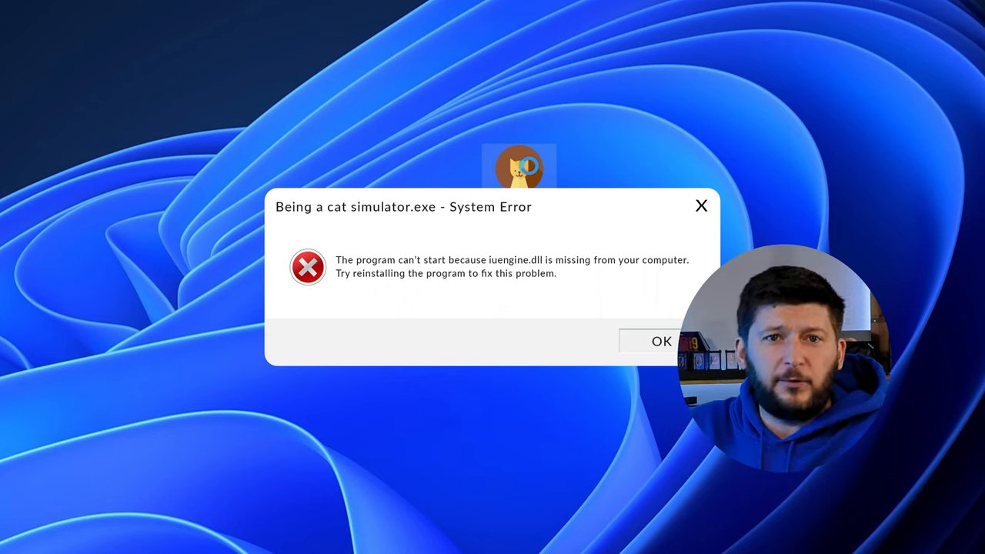
pyautogui.click(662, 341)
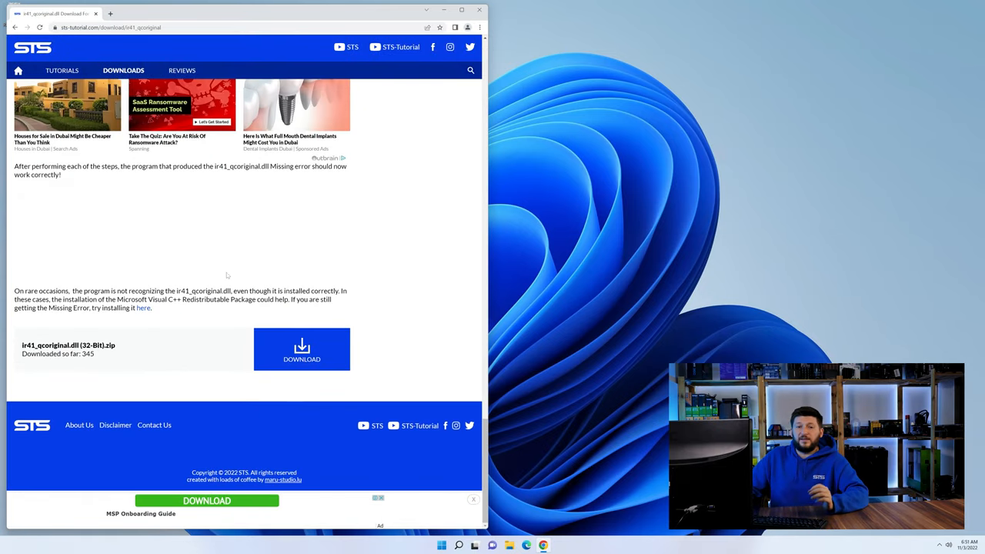
# - Download the 32-bit ir41_qcoriginal.dll zip from STS-Tutorial and close Chrome
pyautogui.click(302, 350)
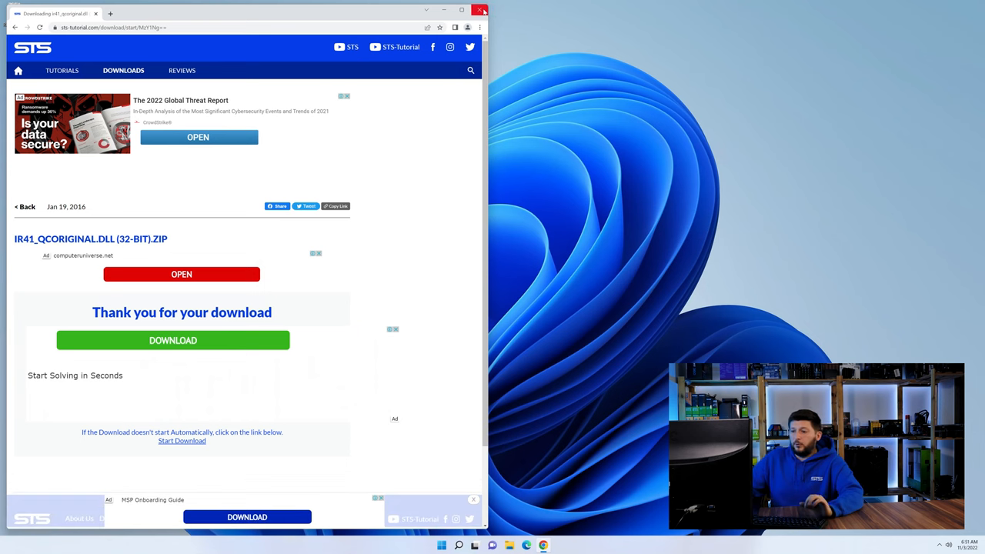
pyautogui.click(480, 10)
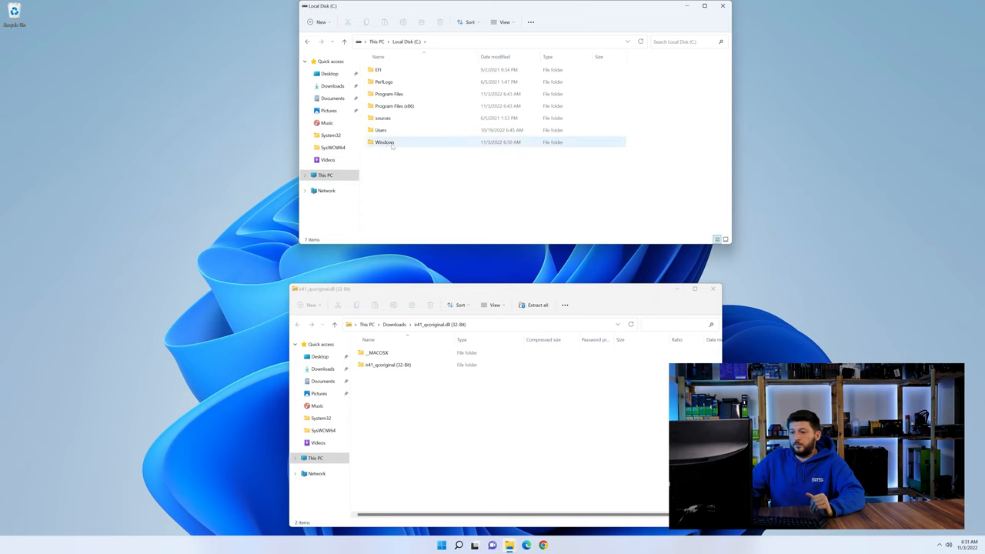
# - Copy the extracted ir41_qcoriginal.dll into C:\Windows\System32, then close both folder windows
pyautogui.doubleClick(384, 143)
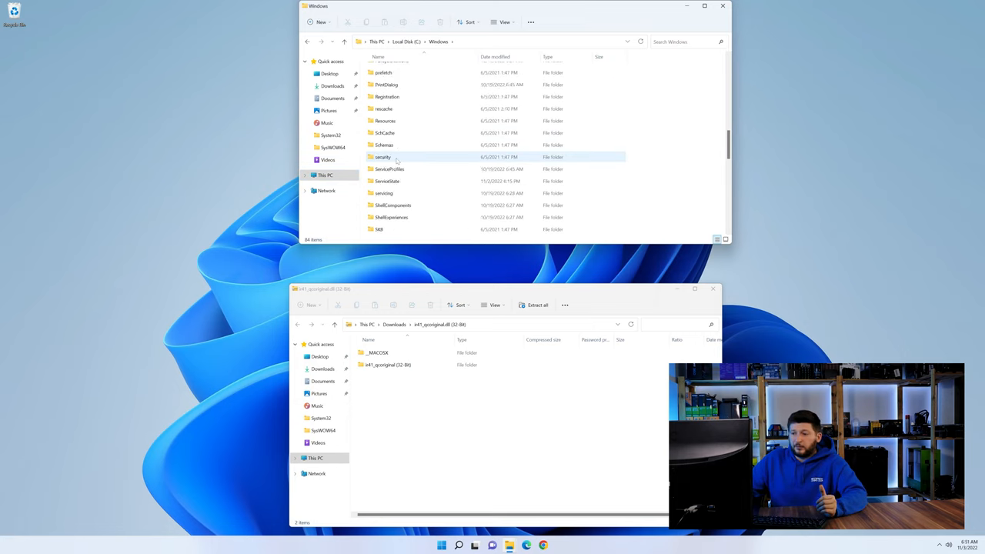
pyautogui.scroll(-3)
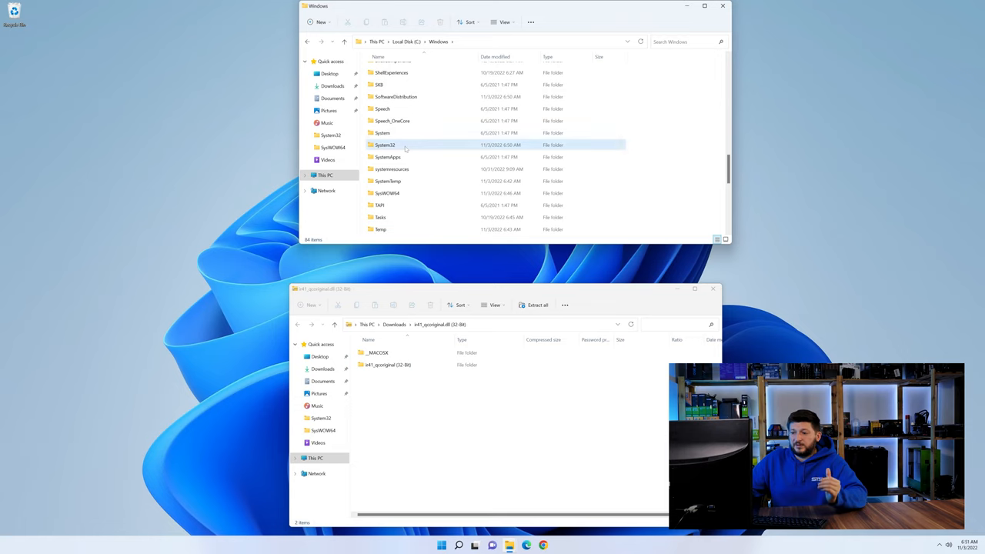
pyautogui.click(384, 145)
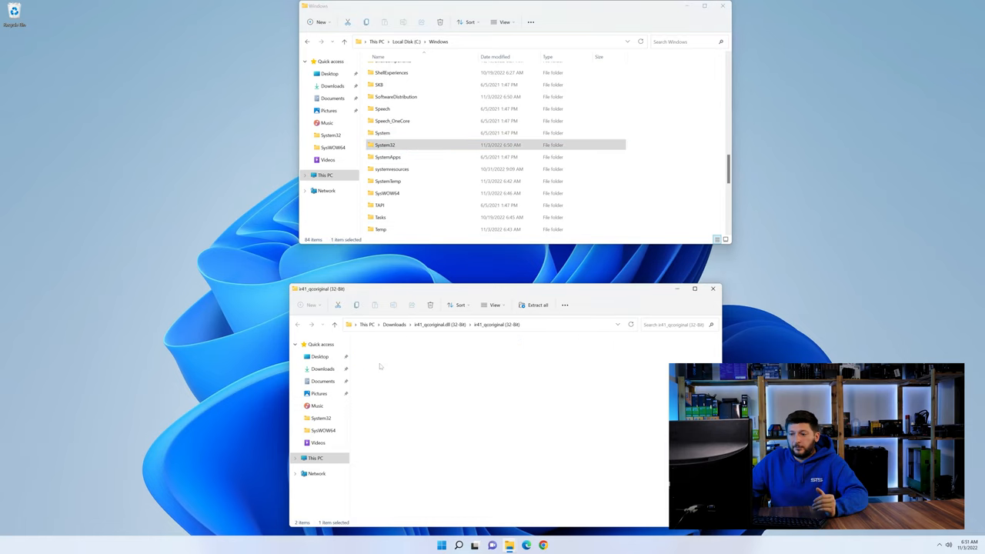
pyautogui.click(384, 364)
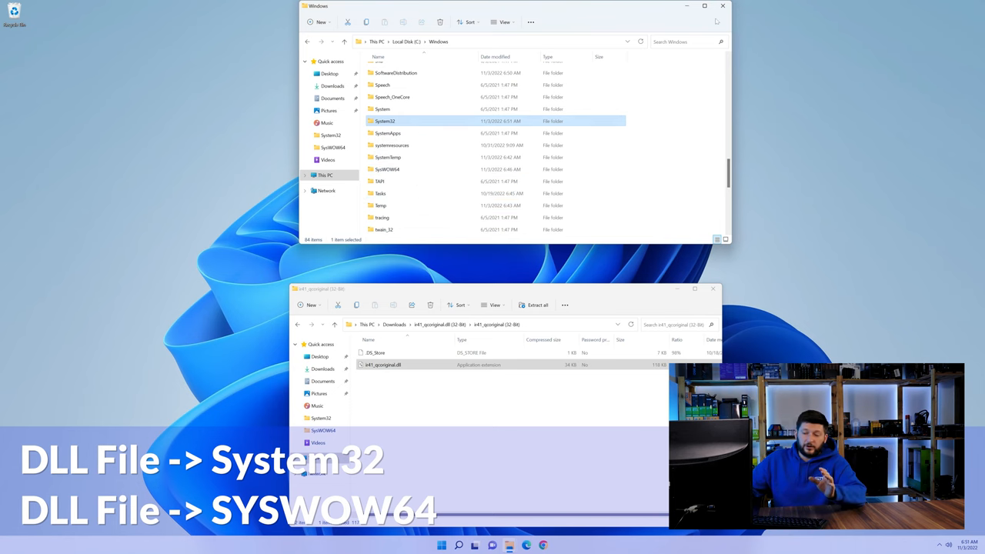
pyautogui.click(722, 5)
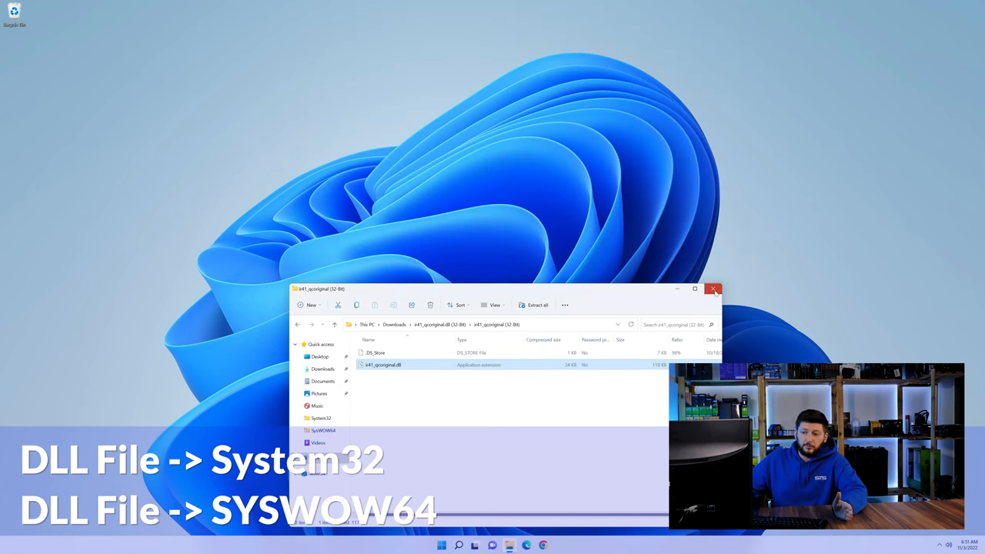
pyautogui.click(713, 288)
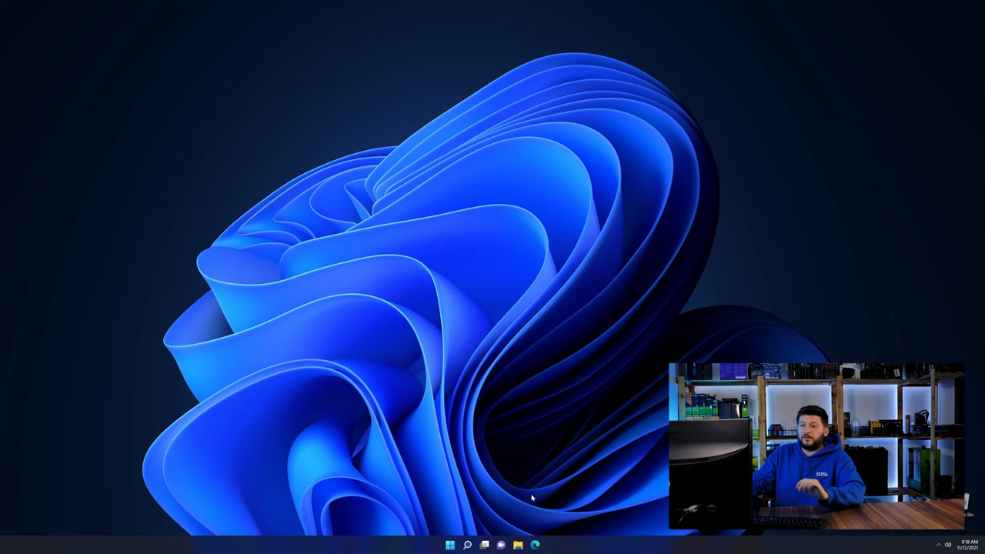
# - Open Edge on the Visual C++ Redistributable 2019 page and scroll to the vc_redist downloads
pyautogui.click(535, 545)
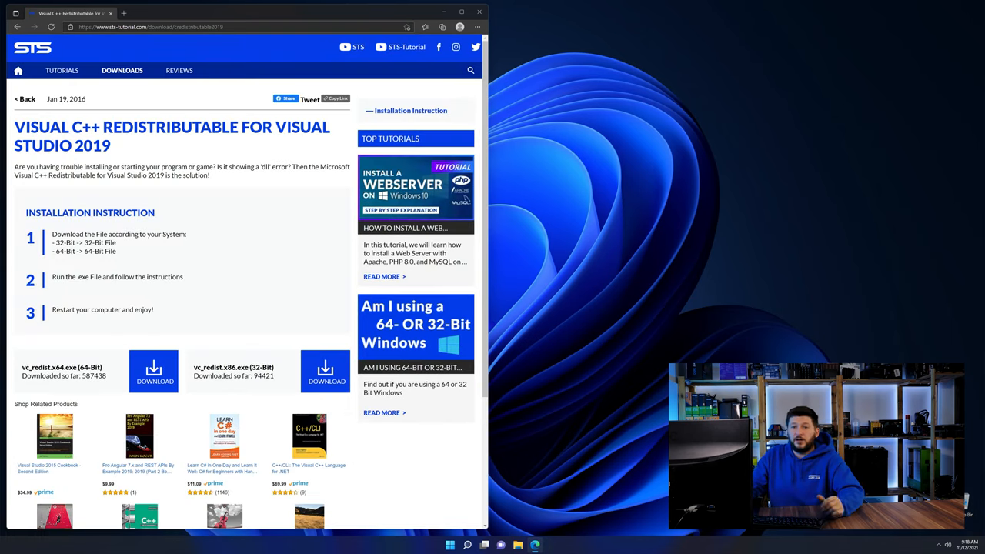
pyautogui.scroll(-3)
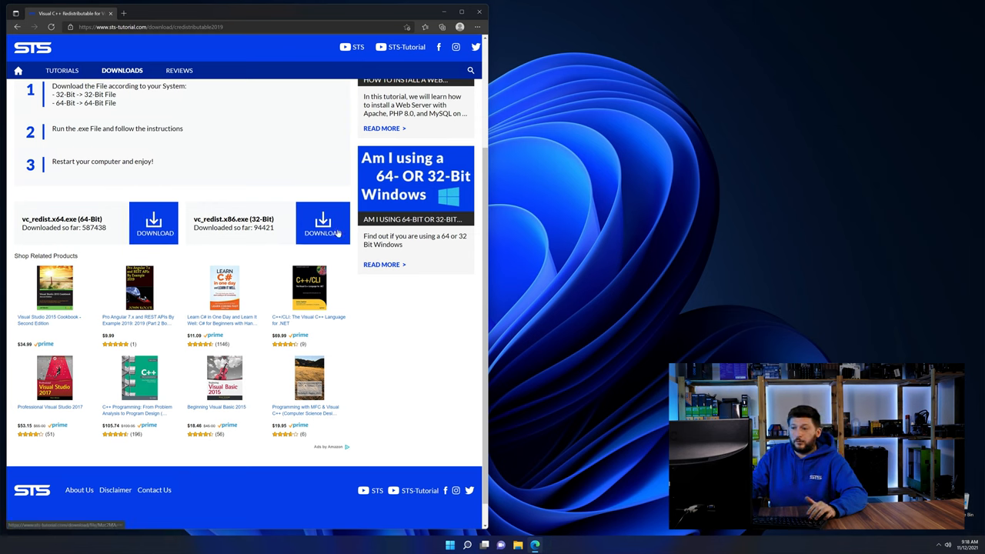
pyautogui.scroll(-3)
pyautogui.write('system')
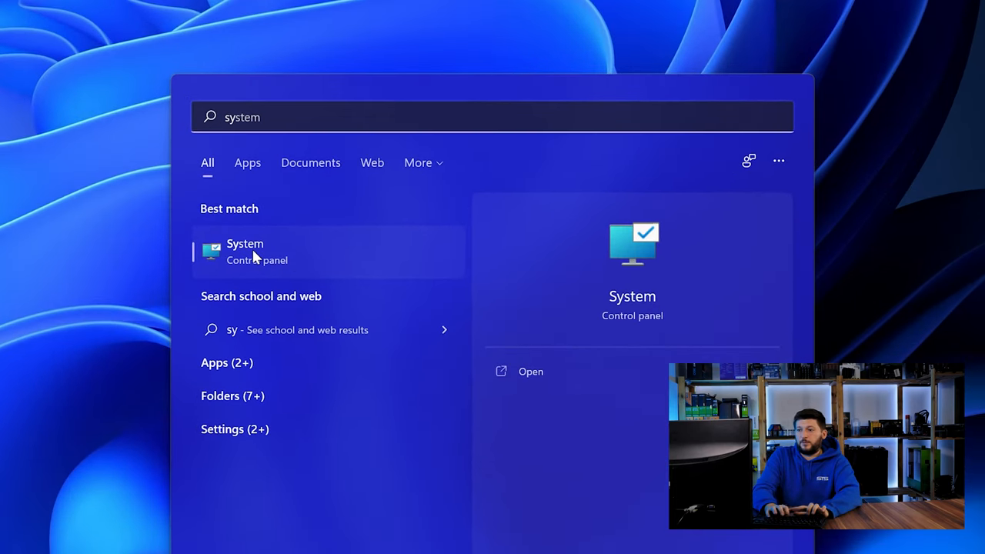
pyautogui.moveTo(286, 260)
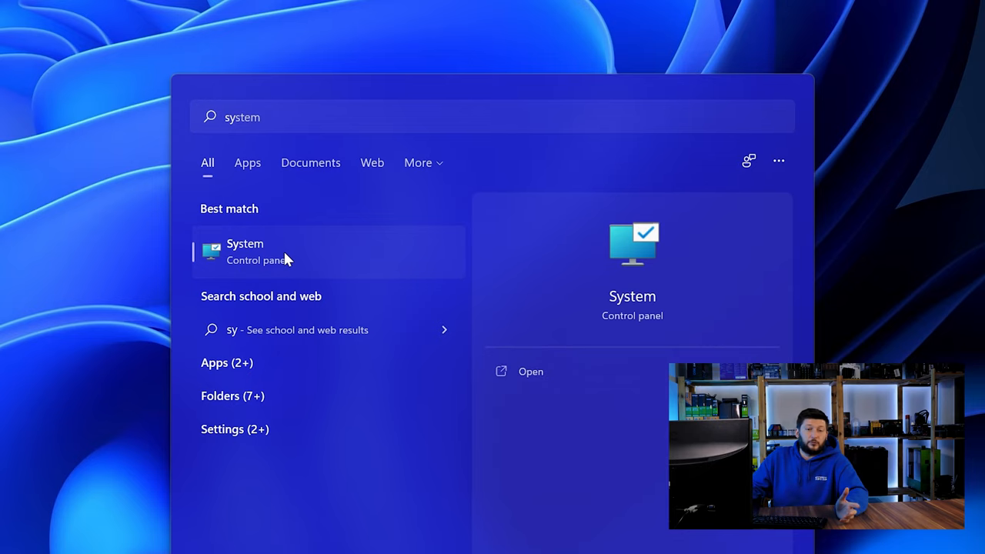
# - Check the System About page's System type, confirming a 64-bit operating system
pyautogui.click(245, 251)
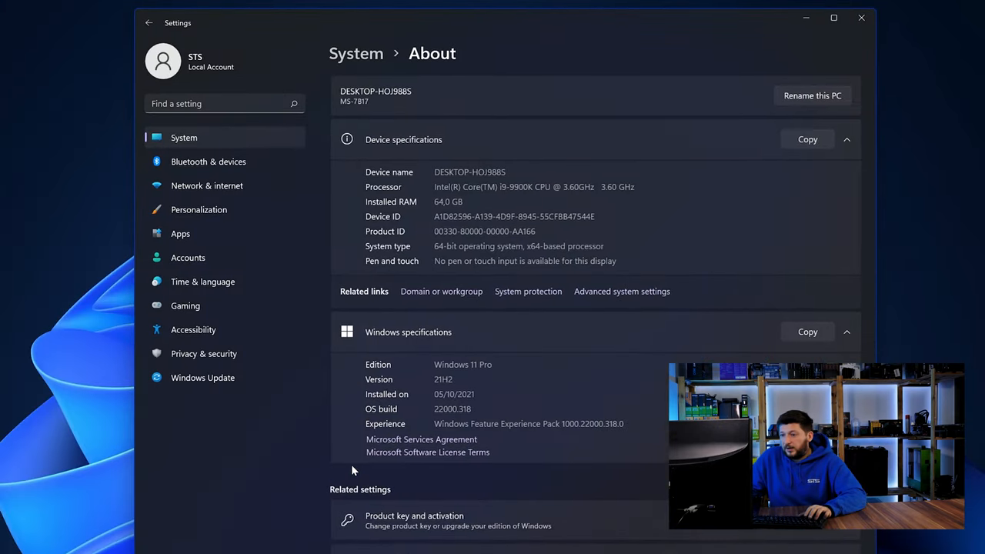
pyautogui.moveTo(420, 221)
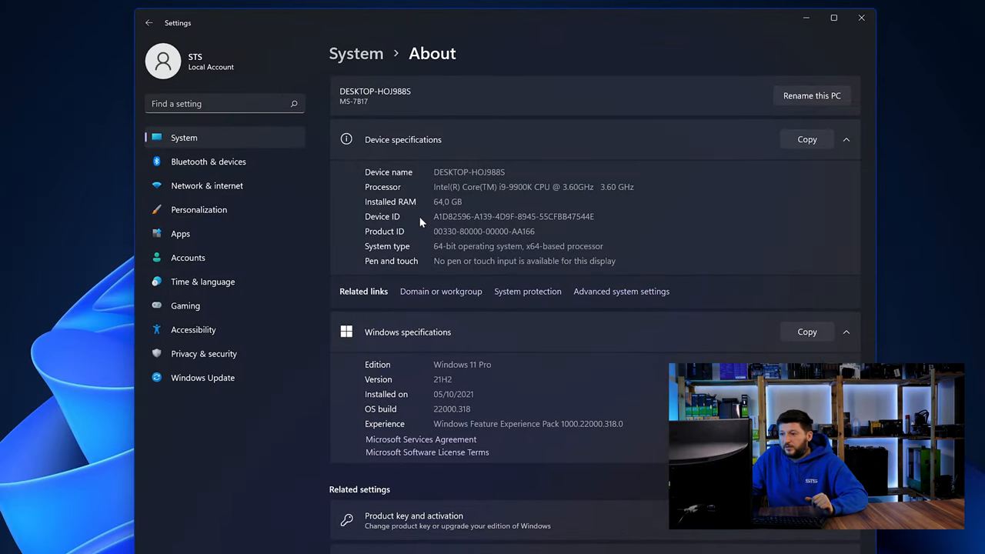
pyautogui.doubleClick(438, 246)
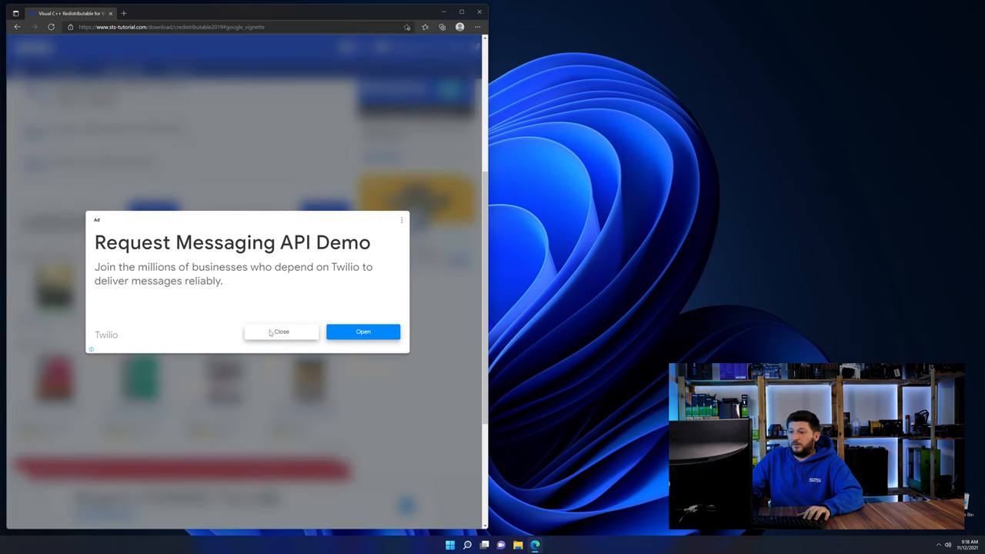
# - Close the ad and install Visual C++ 2015-2019 Redistributable (x64) from vc_redist.x64.exe
pyautogui.click(281, 331)
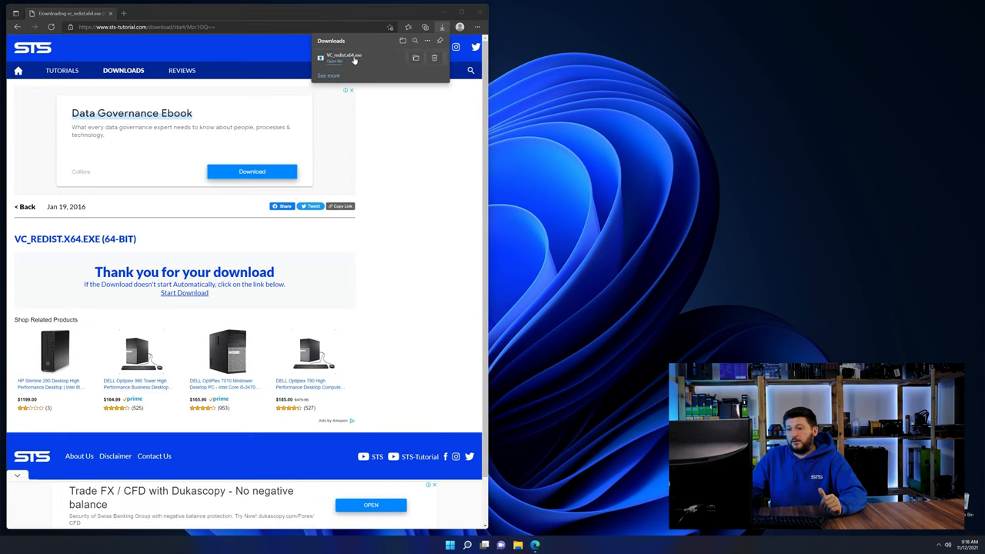
pyautogui.click(335, 61)
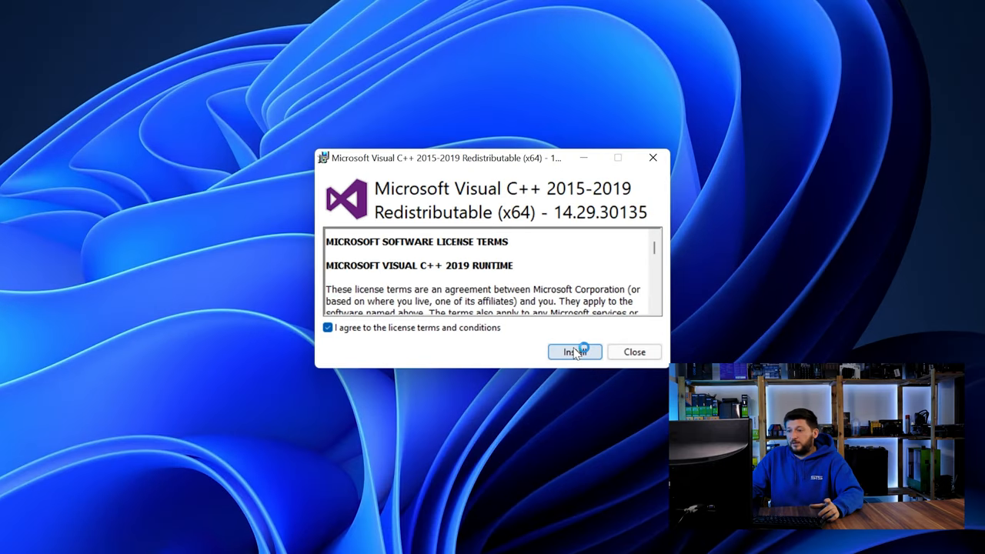
pyautogui.click(574, 351)
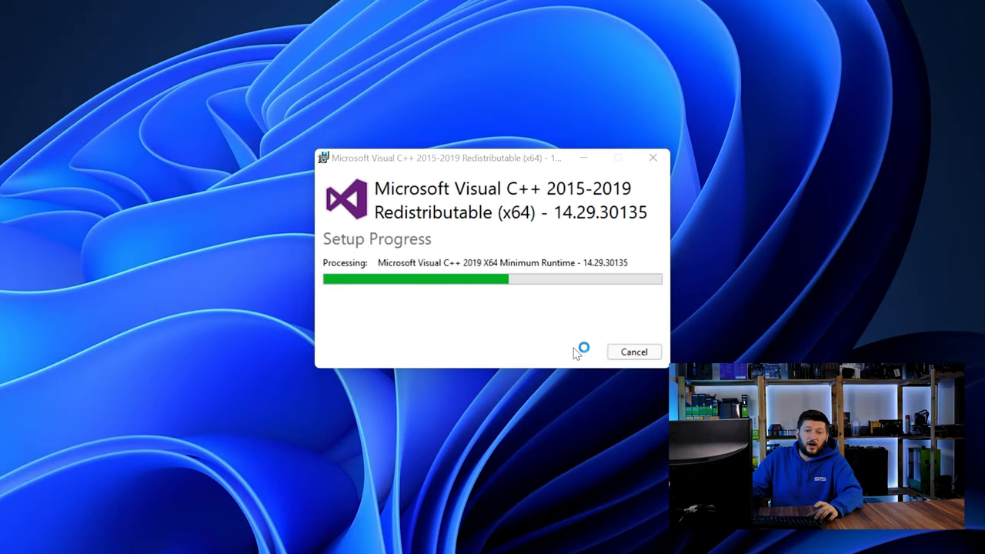